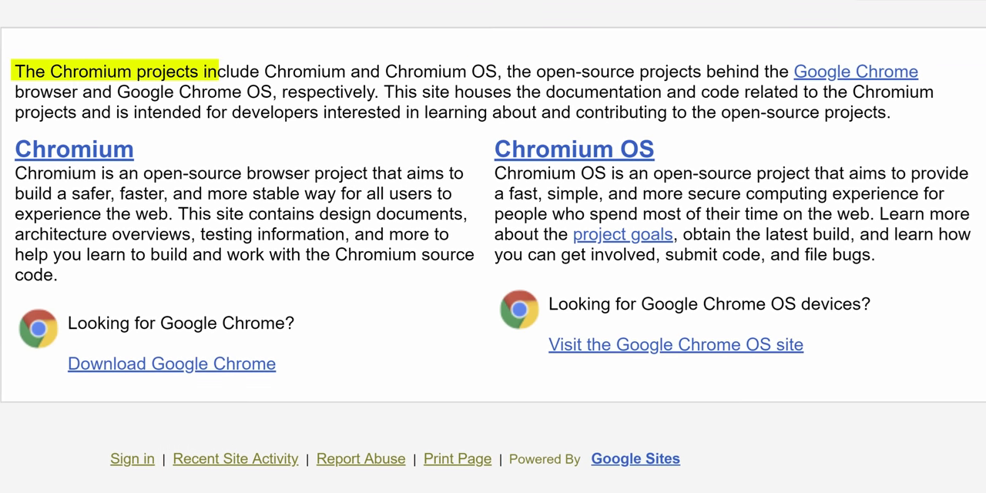
Step: Switch the new tab page to Focused layout and enter 'this bing though' in the Bing search box
left_click_drag(208, 71, 203, 92)
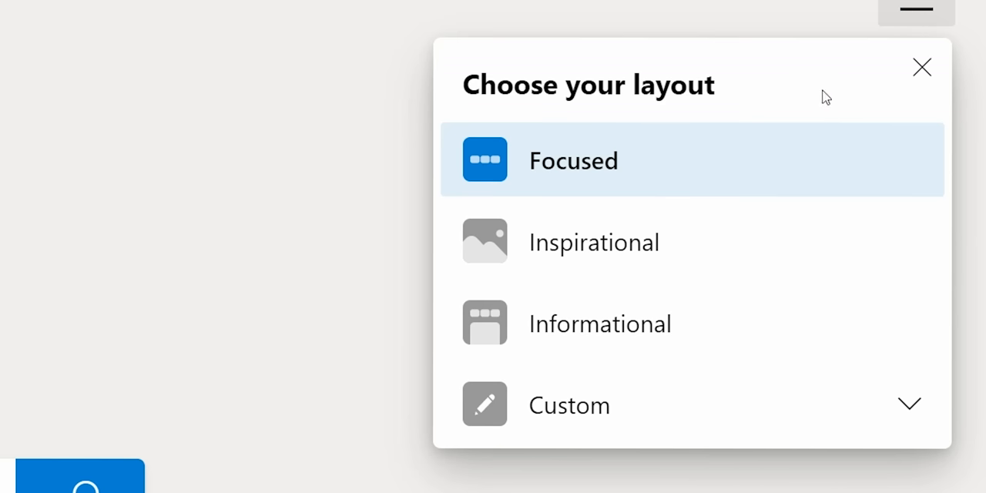
mouse_move(562, 171)
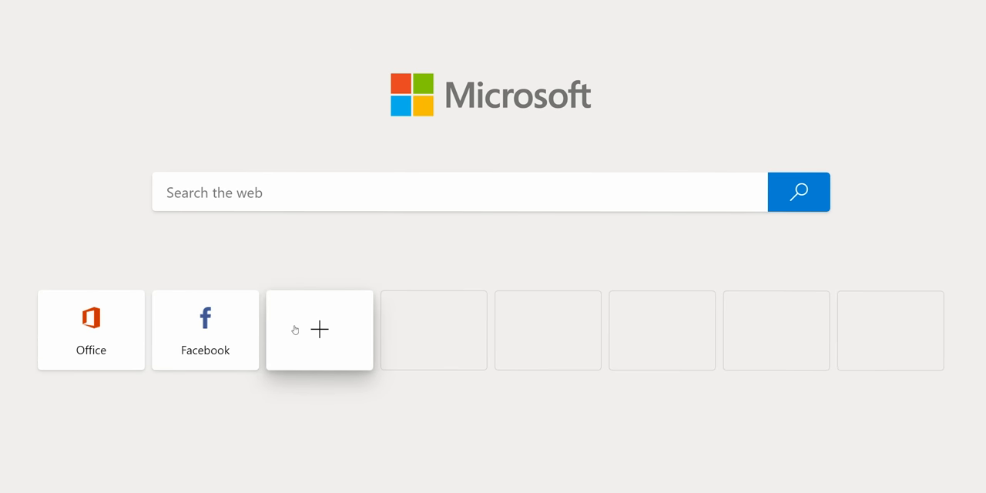
type("this bing though")
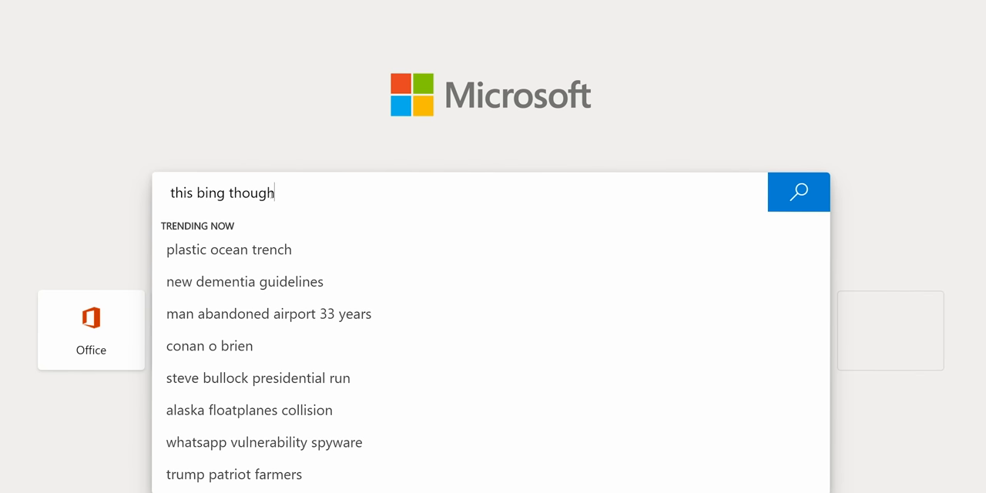